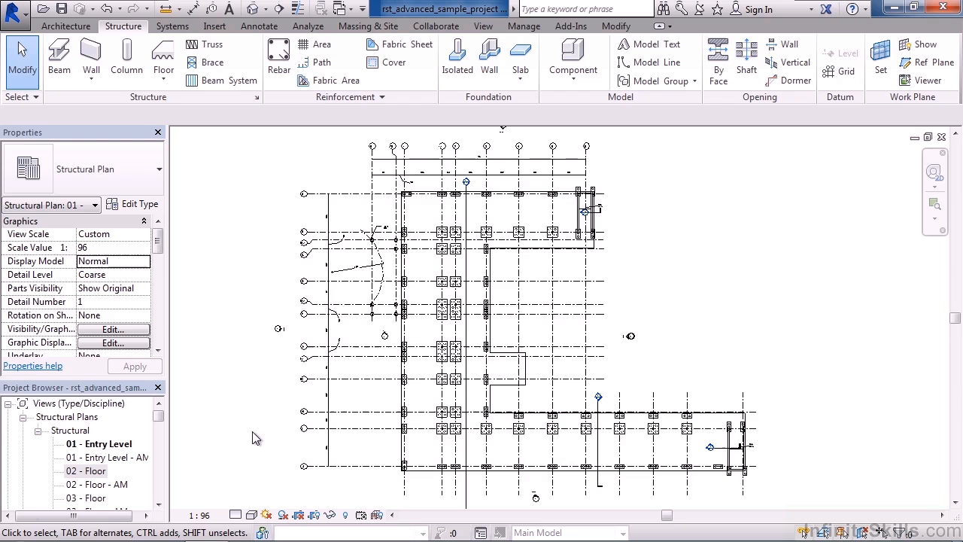
Step: Select the L-shaped Floor: Generic 300mm slab by its edge in the 01 - Entry Level plan
click(505, 392)
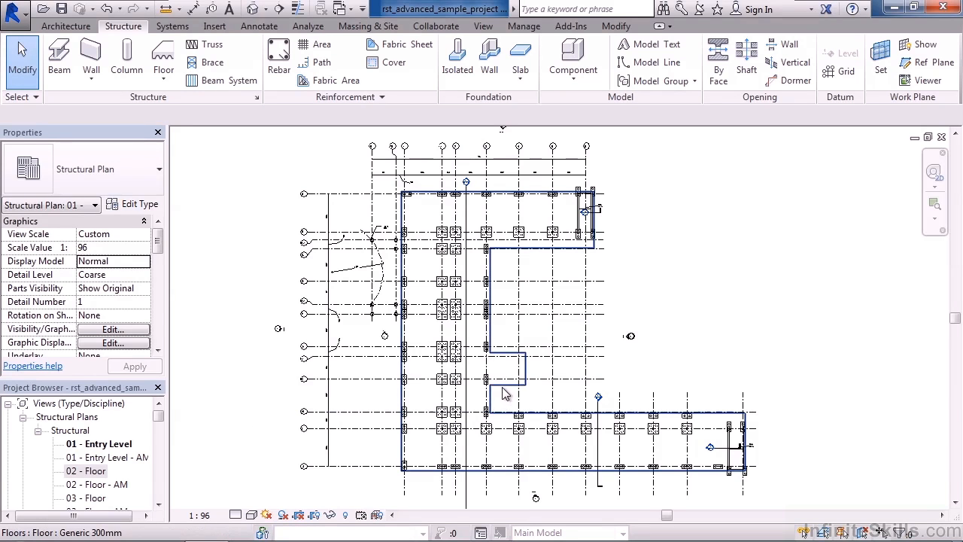
mouse_move(508, 395)
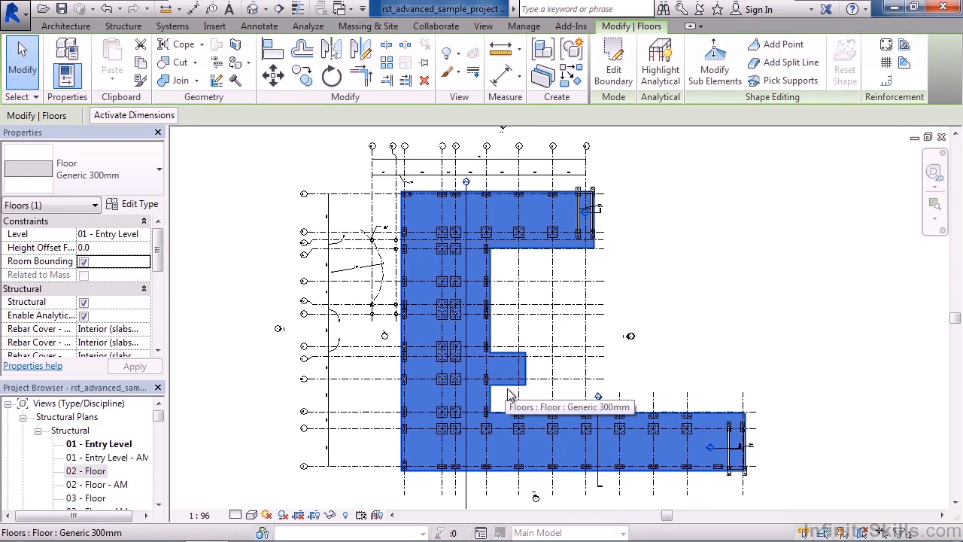
mouse_move(216, 254)
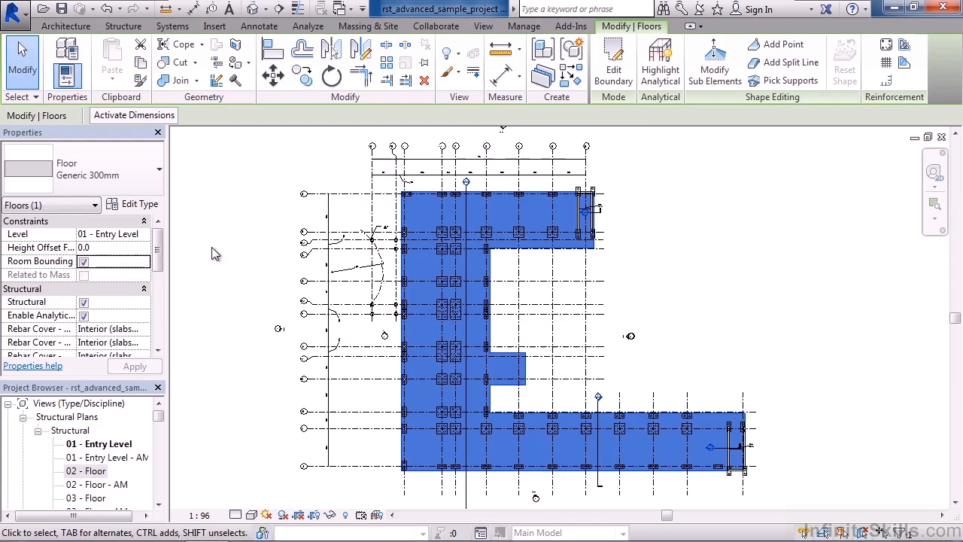
click(138, 204)
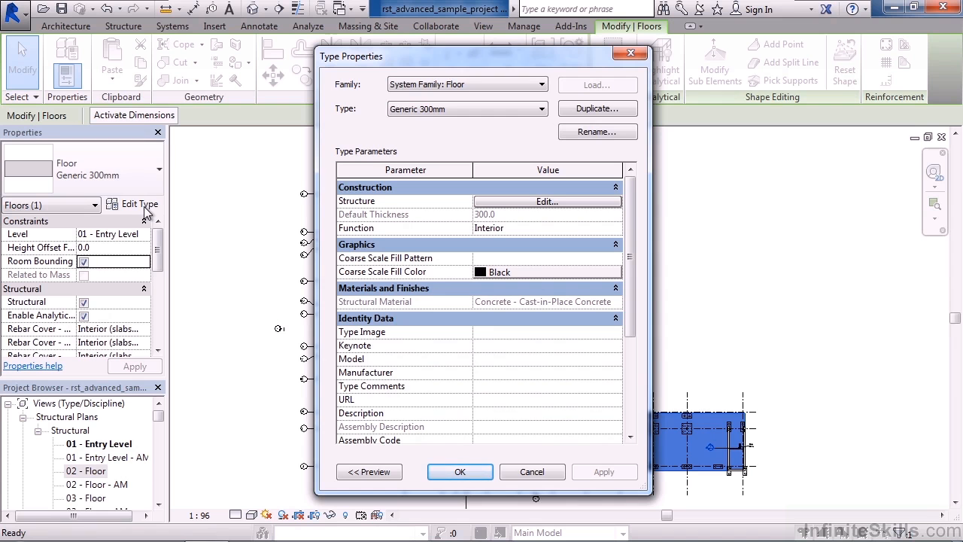
mouse_move(548, 201)
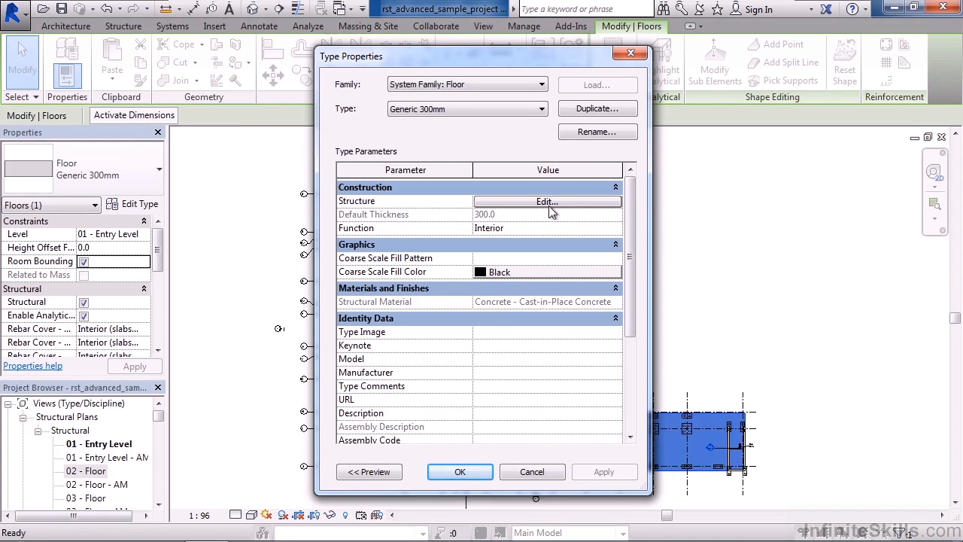
click(547, 201)
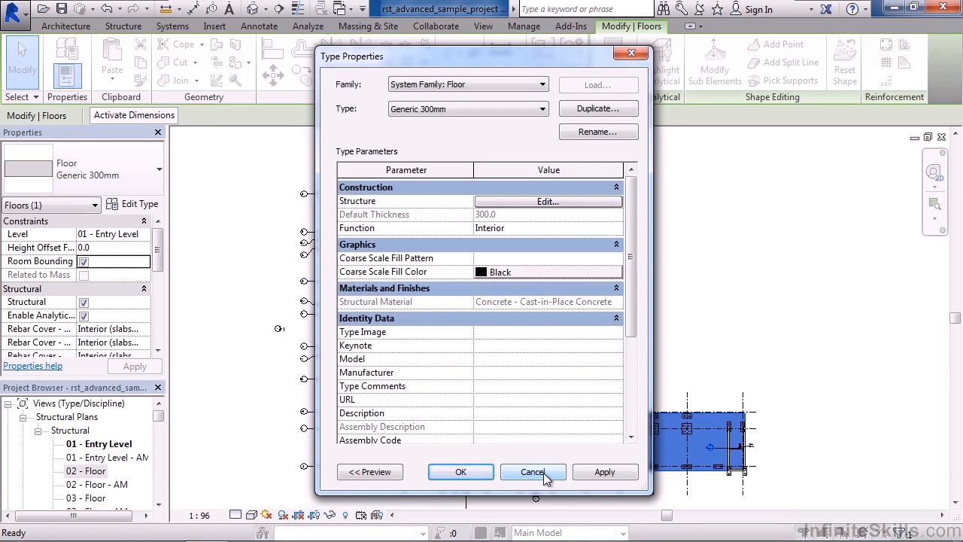
click(533, 472)
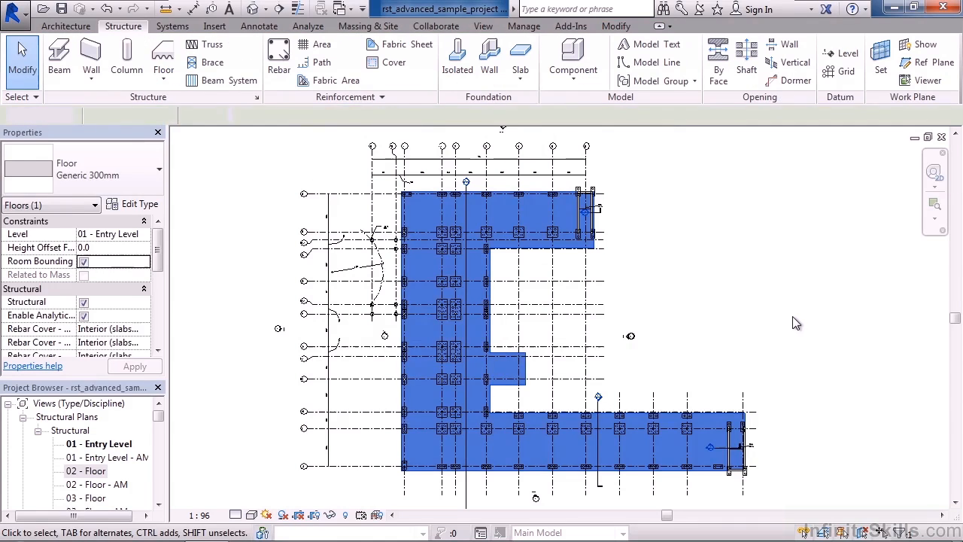